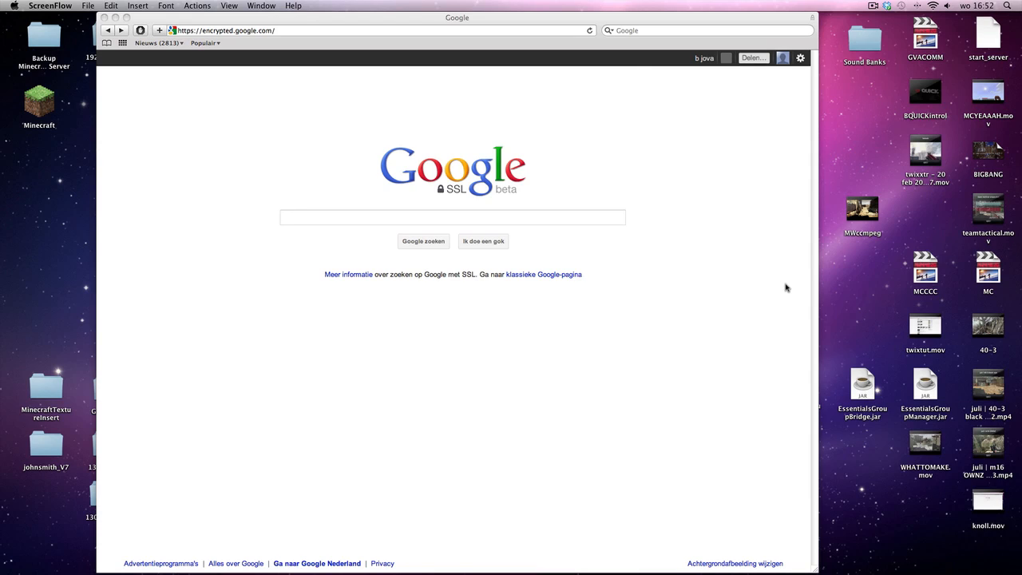
# Search Google for 'magic bullet looks final cut pro'
pyautogui.click(454, 218)
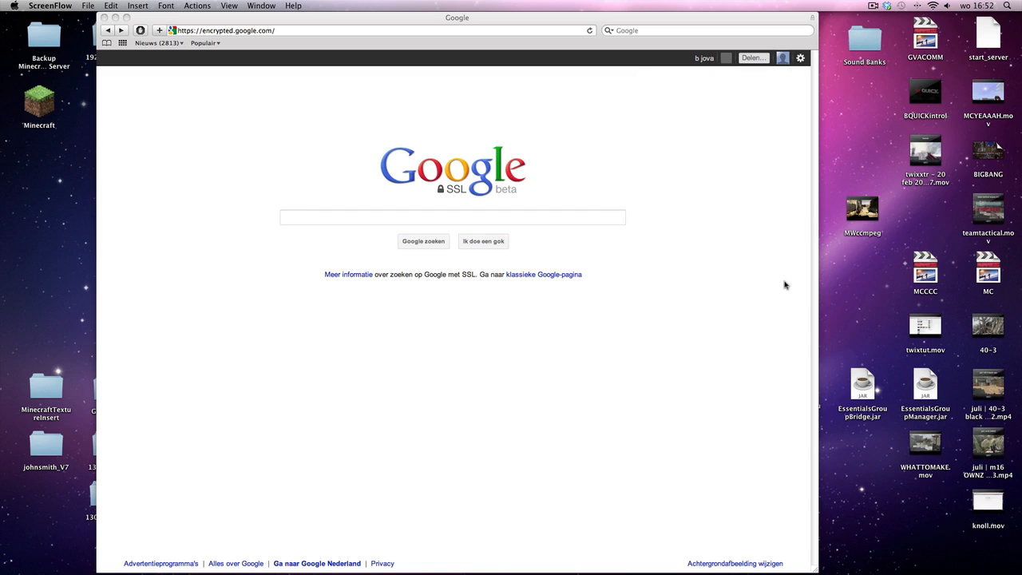
pyautogui.click(453, 217)
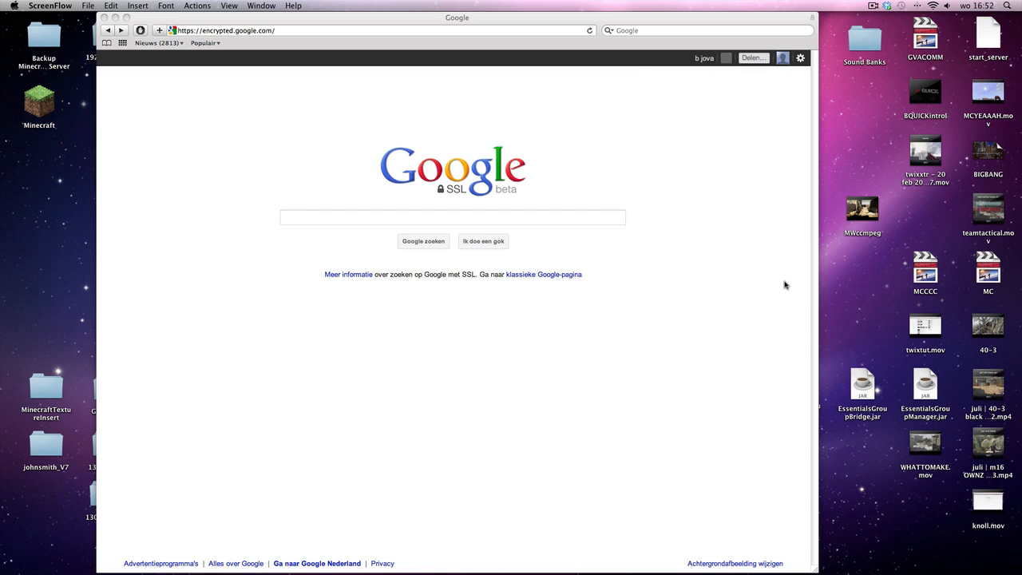
pyautogui.click(454, 217)
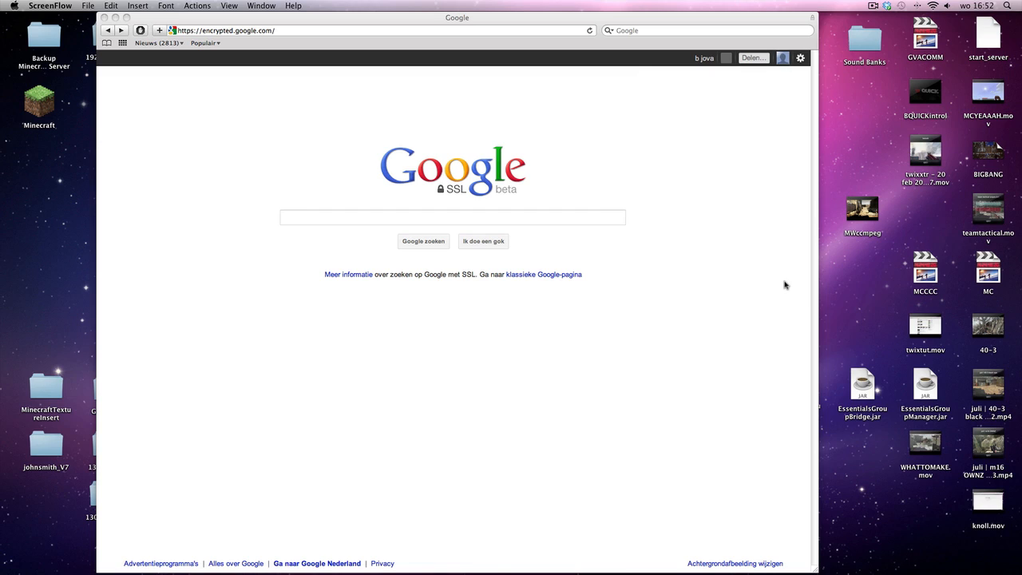
pyautogui.click(453, 217)
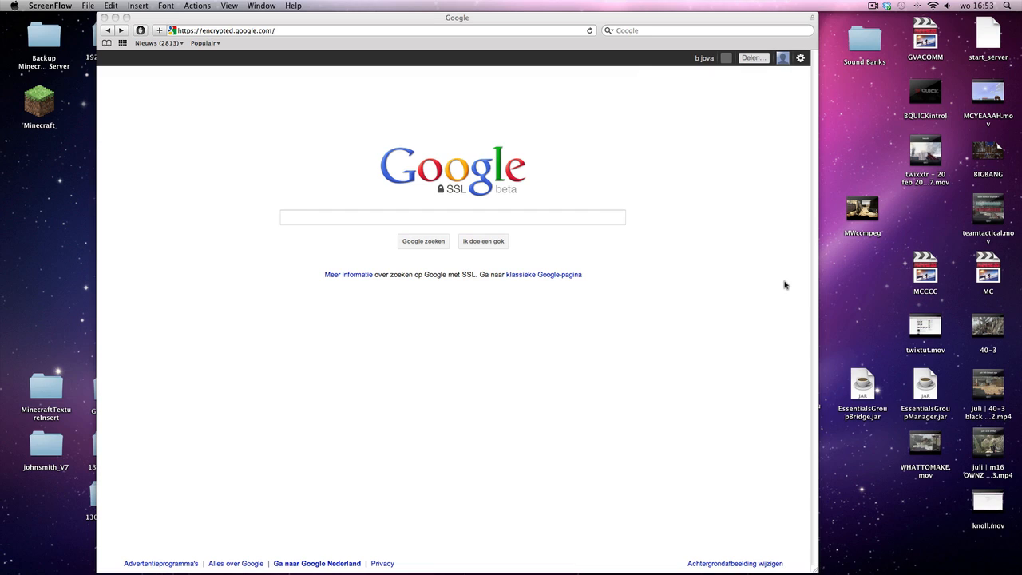
pyautogui.click(453, 217)
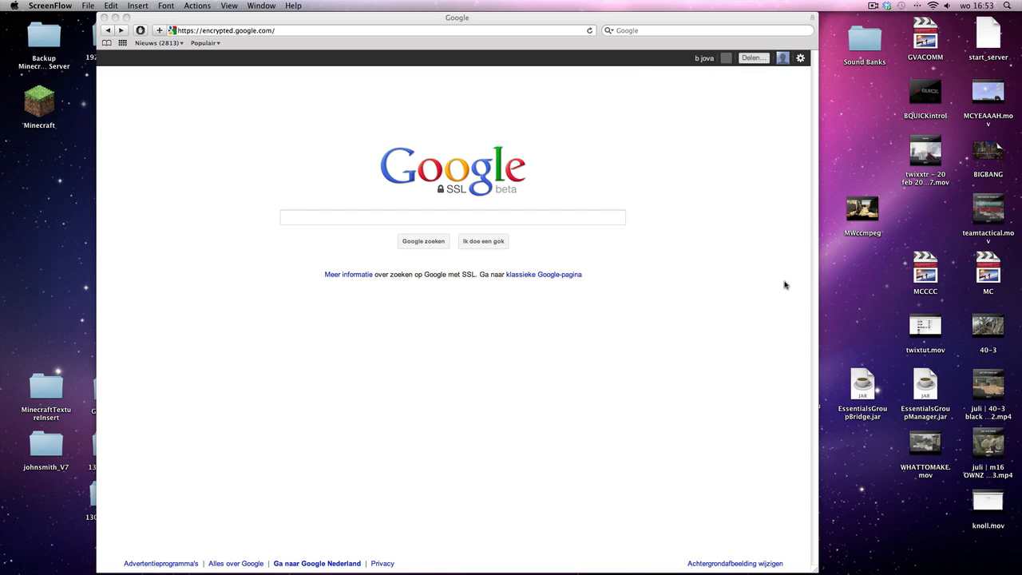
pyautogui.click(452, 217)
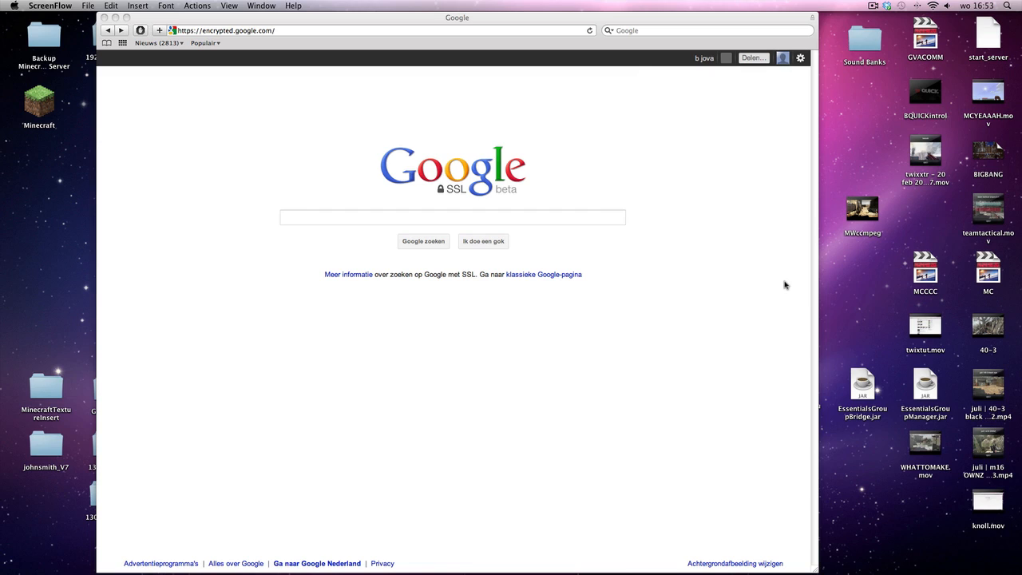
pyautogui.click(452, 218)
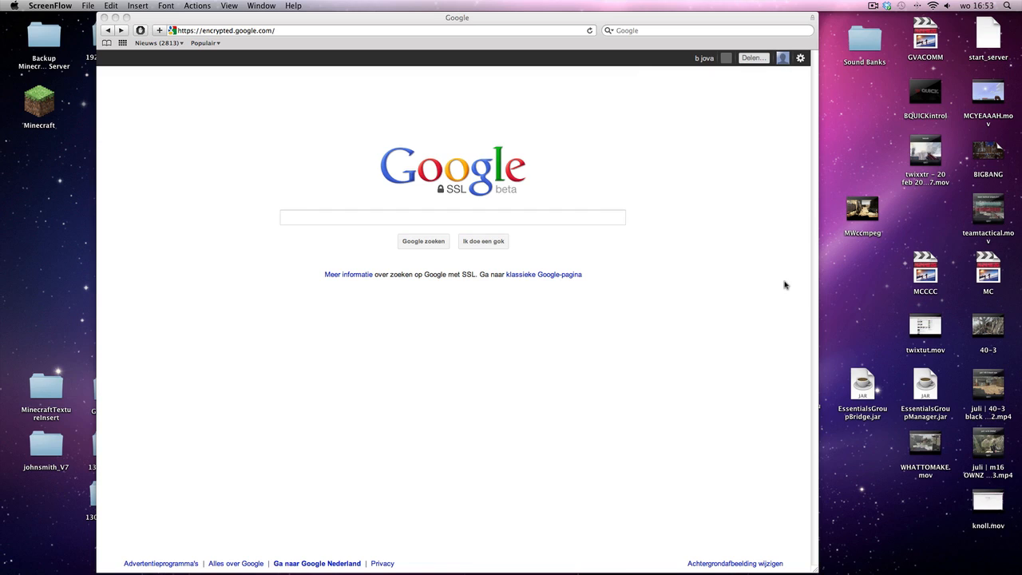
pyautogui.click(453, 217)
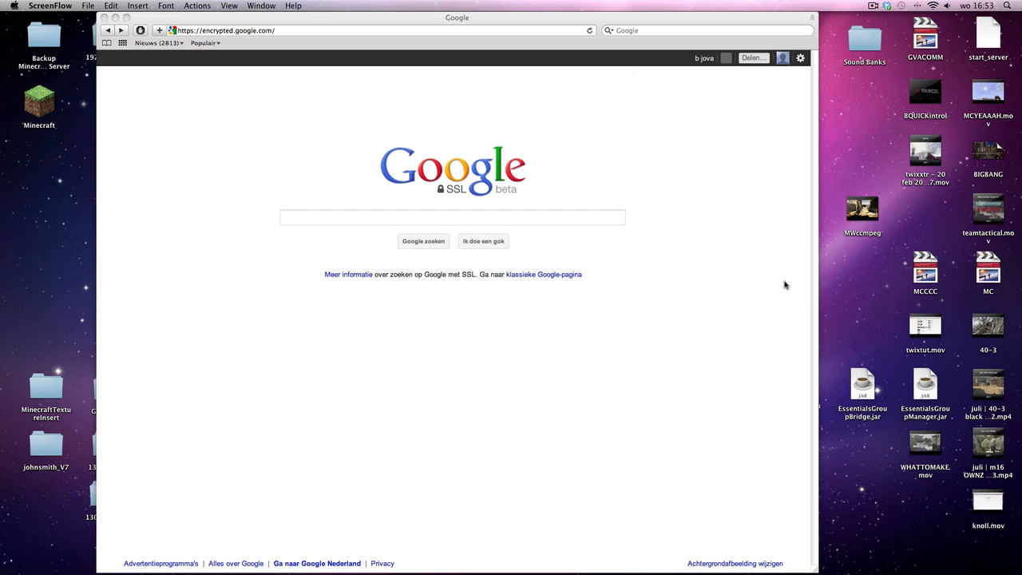
pyautogui.click(453, 217)
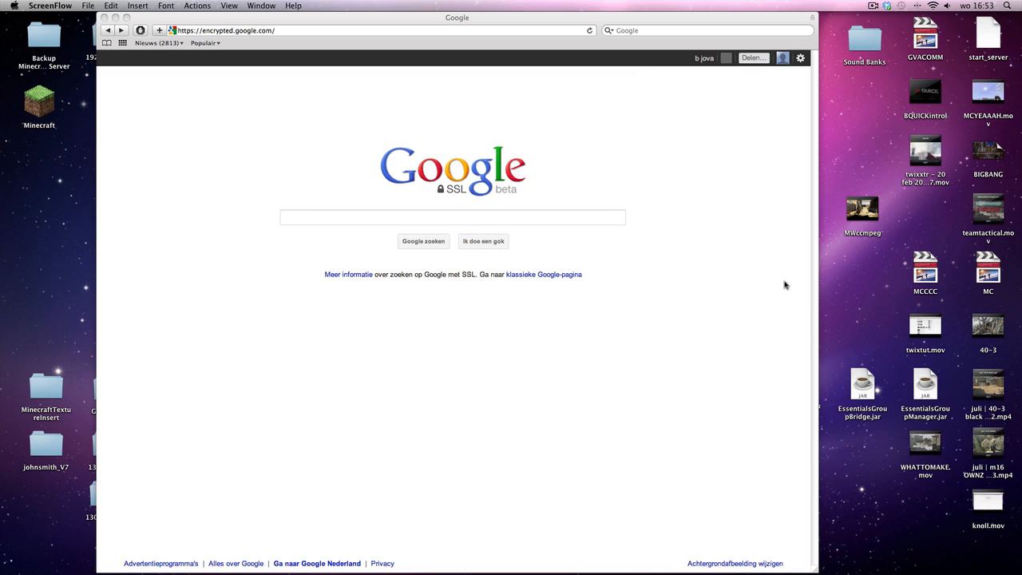
pyautogui.click(454, 217)
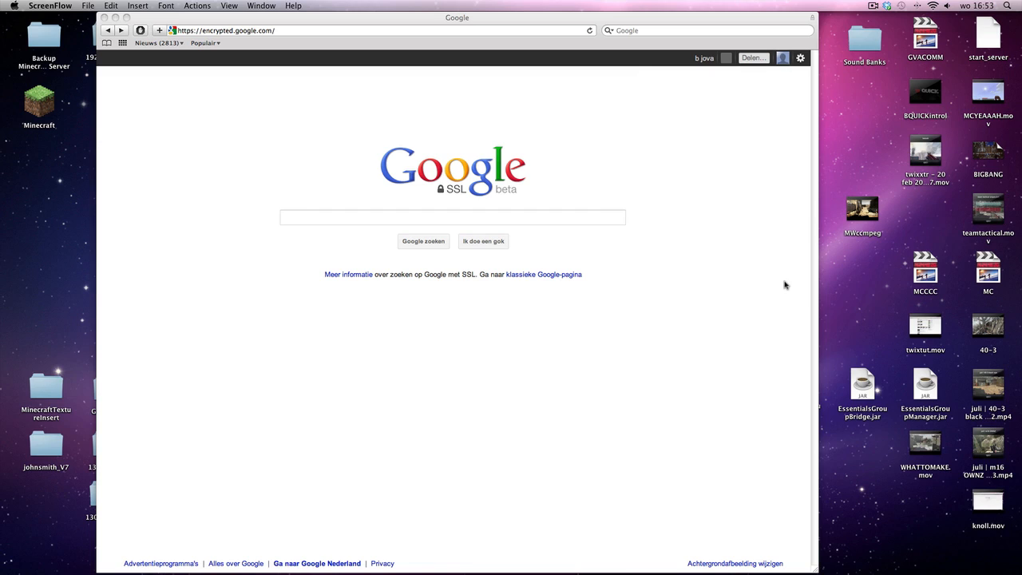
pyautogui.click(452, 217)
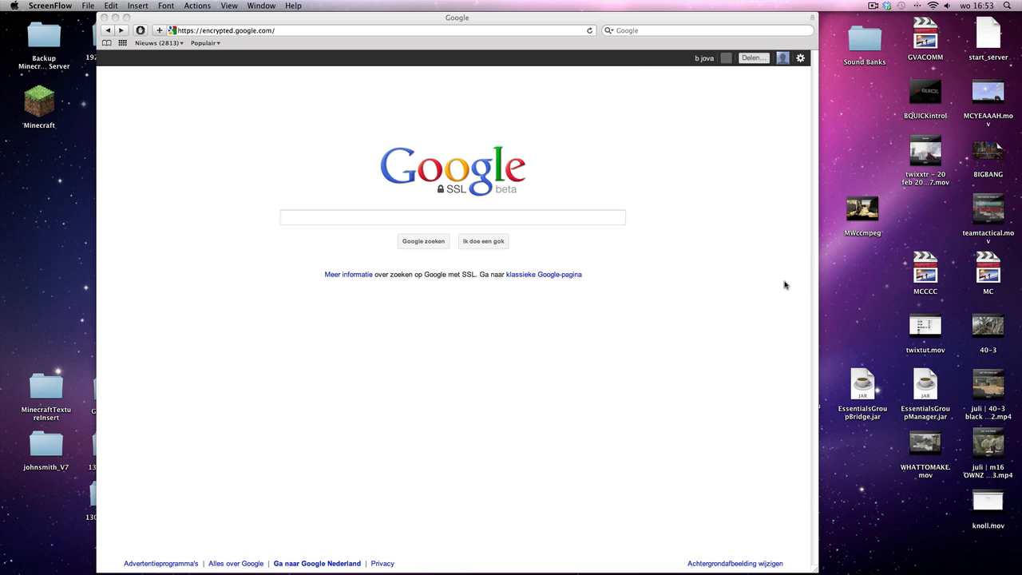
pyautogui.write('magic bullet lo')
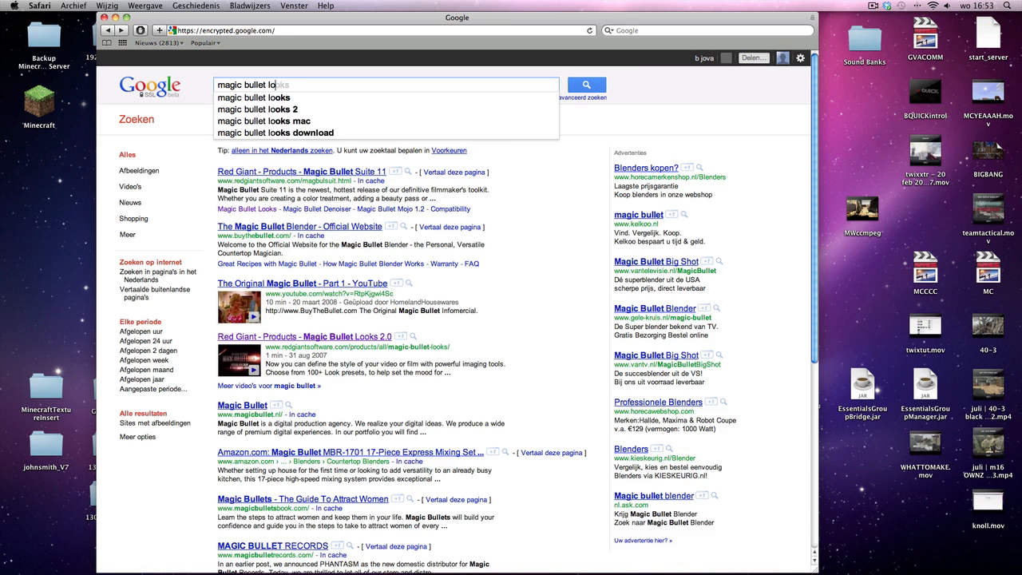
pyautogui.click(257, 108)
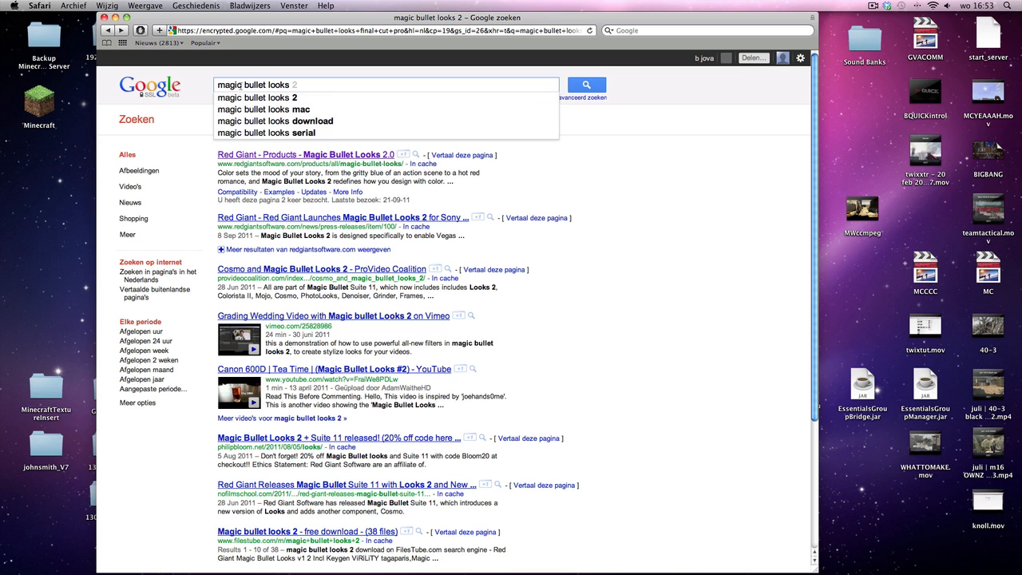
pyautogui.moveTo(393, 121)
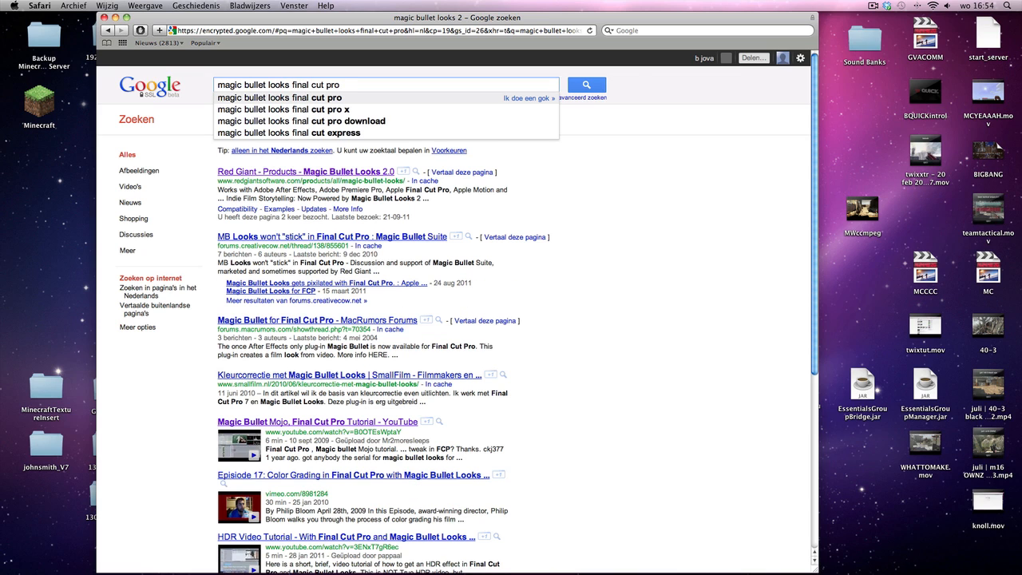
# Choose the Red Giant Magic Bullet Looks 2 product result
pyautogui.click(303, 170)
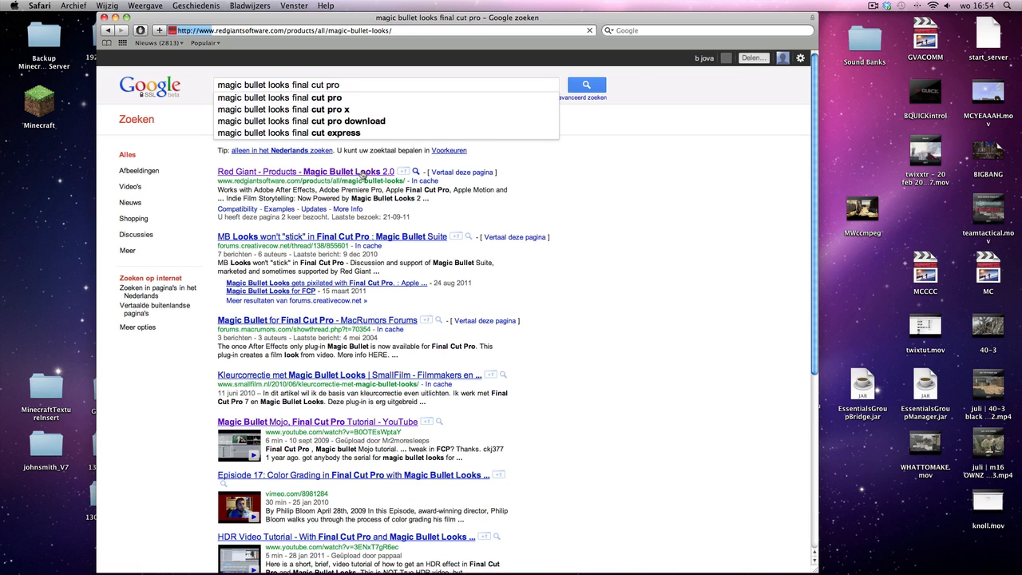
# Reach the Trial Versions Download Form via the Free Trial button on the product page
pyautogui.click(305, 173)
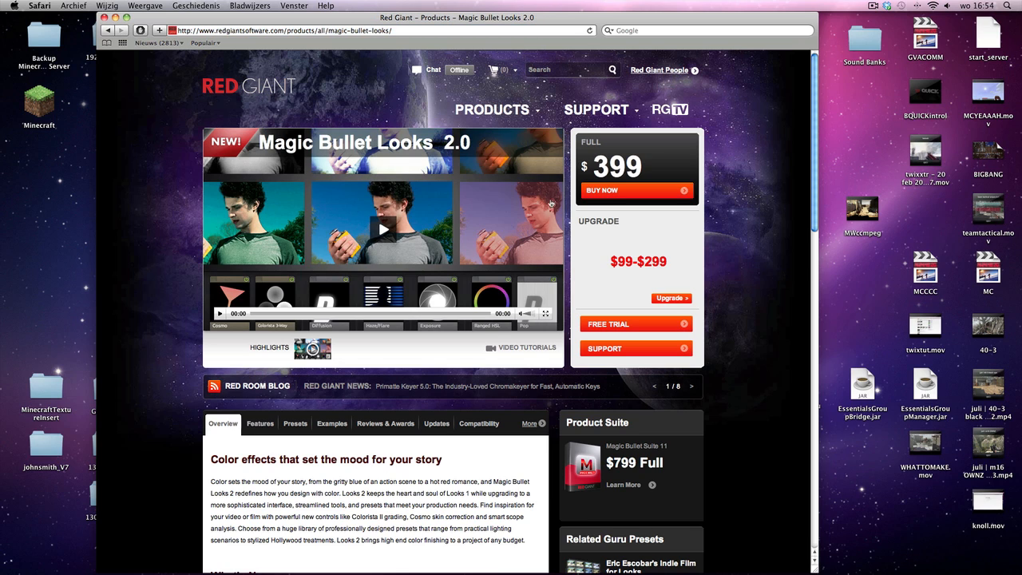
pyautogui.click(690, 384)
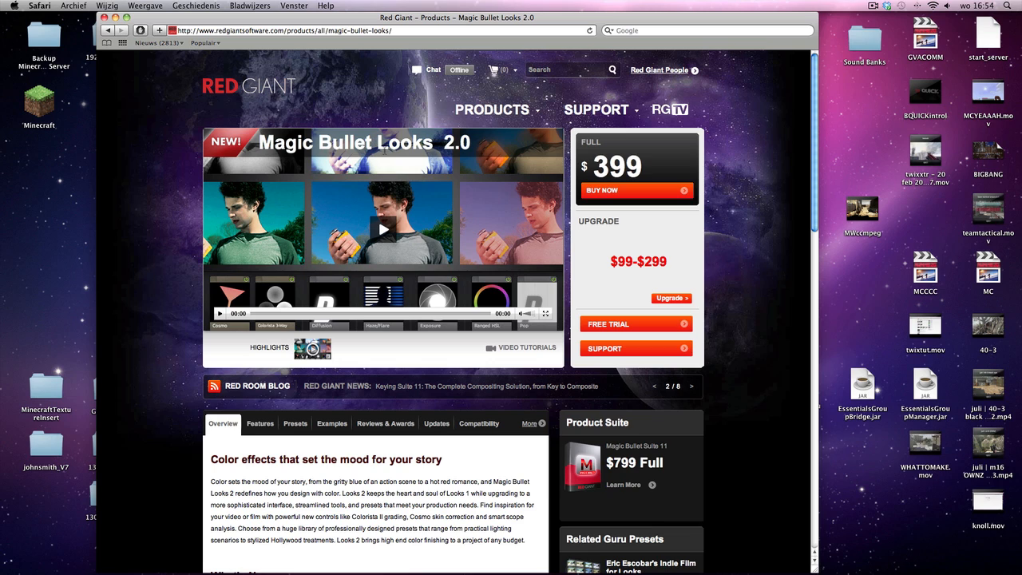
pyautogui.click(691, 384)
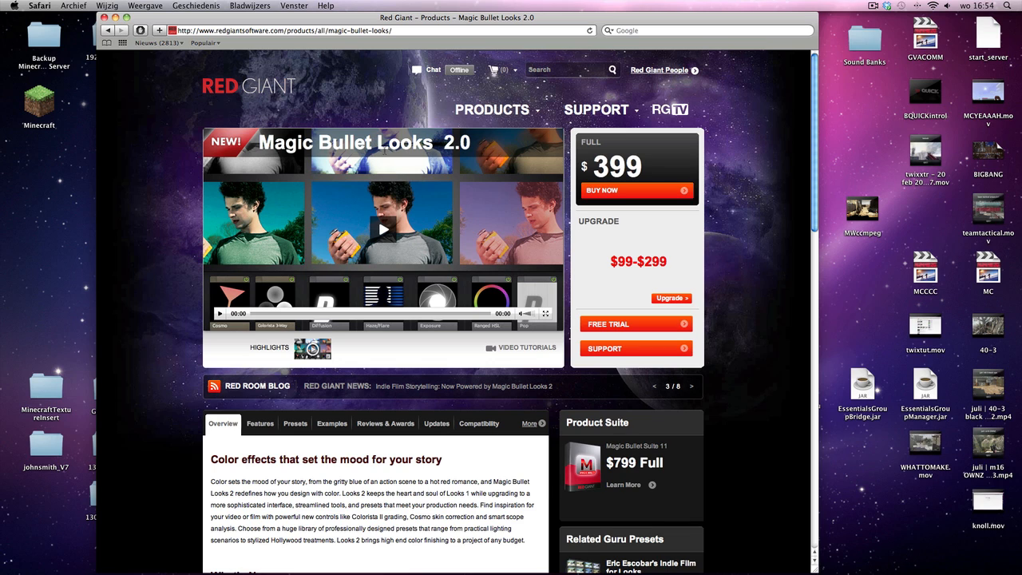
pyautogui.click(690, 385)
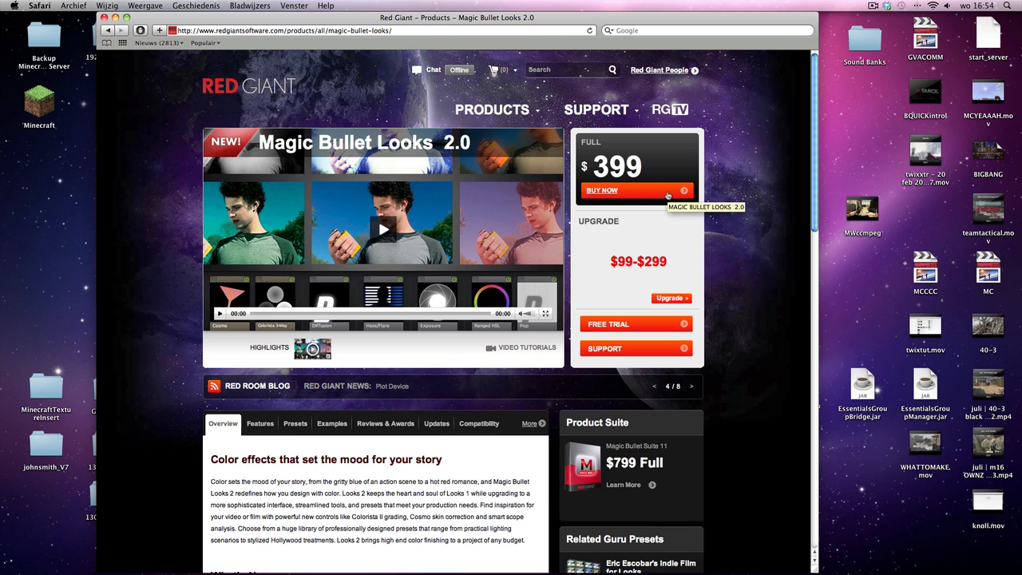
pyautogui.click(689, 385)
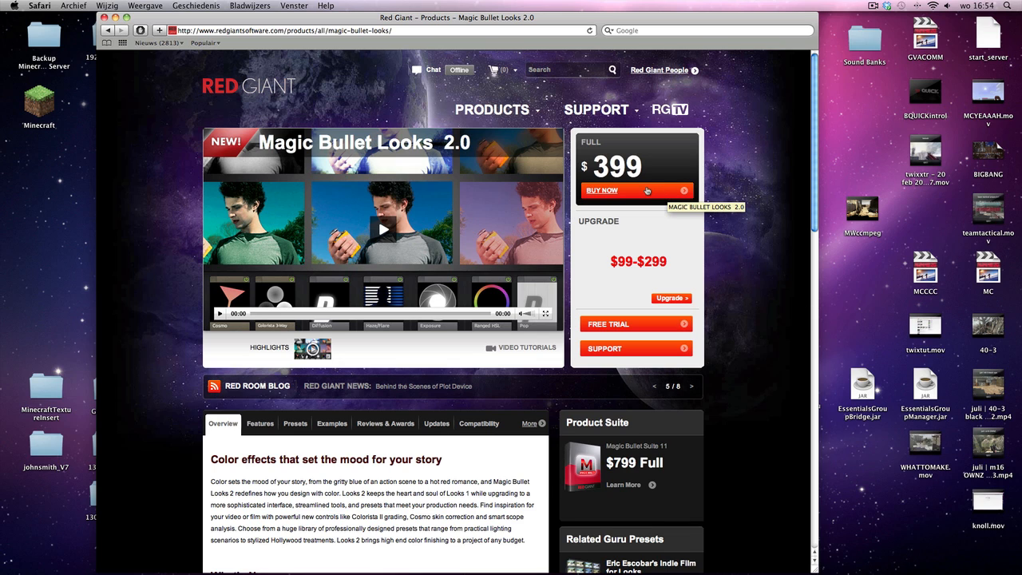
pyautogui.moveTo(744, 335)
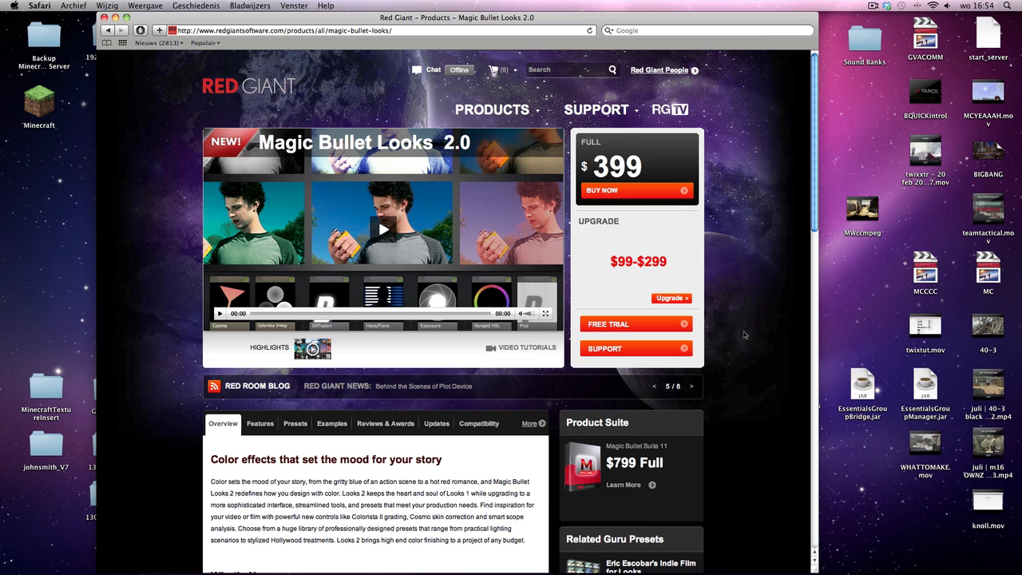
pyautogui.click(691, 385)
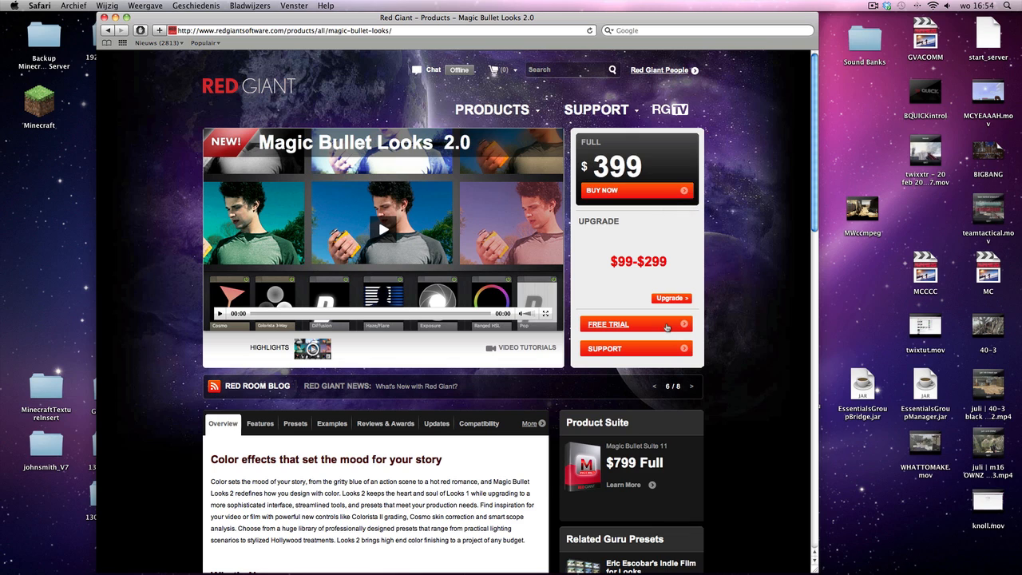
pyautogui.click(608, 323)
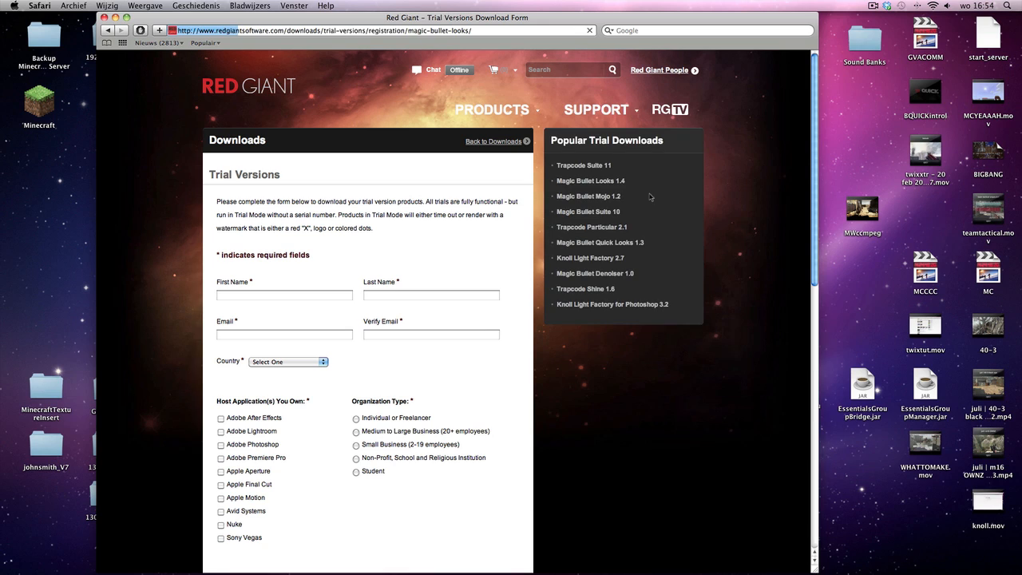
# Enter a first name and the email 'ffsfs' in the trial form
pyautogui.click(285, 294)
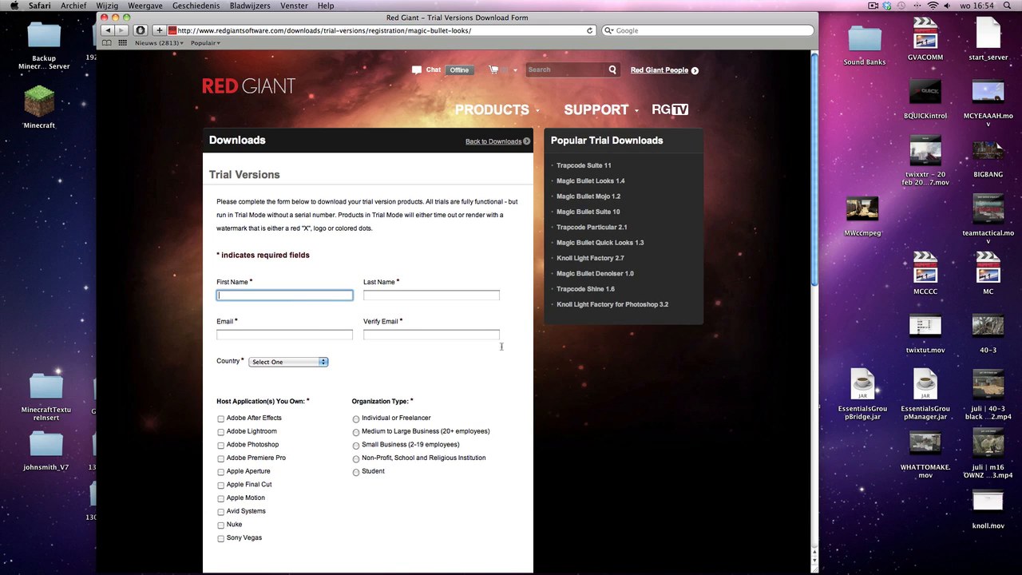
pyautogui.moveTo(680, 404)
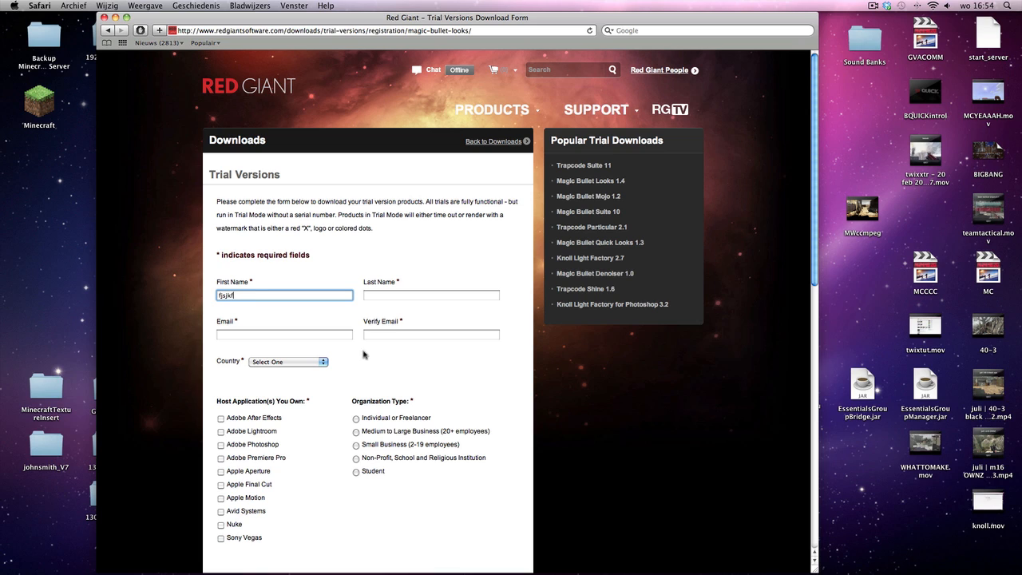
pyautogui.click(284, 334)
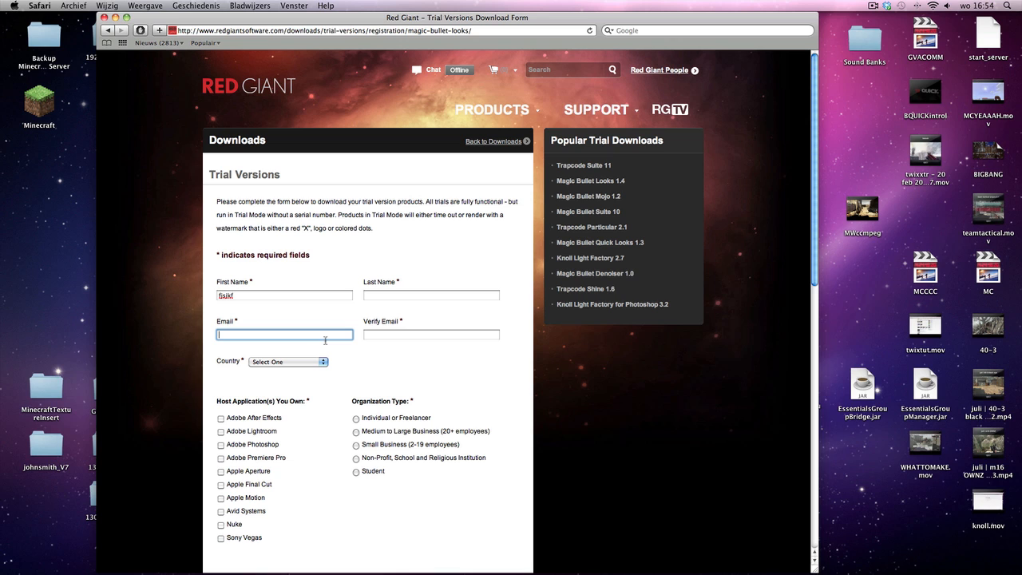
pyautogui.write('ffsfs@sfsdfs')
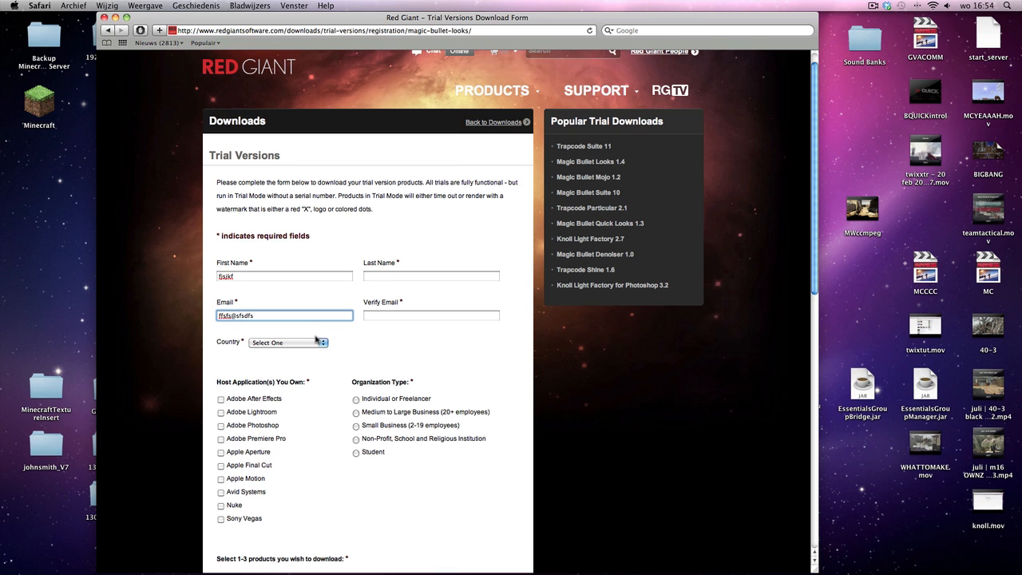
pyautogui.scroll(-3)
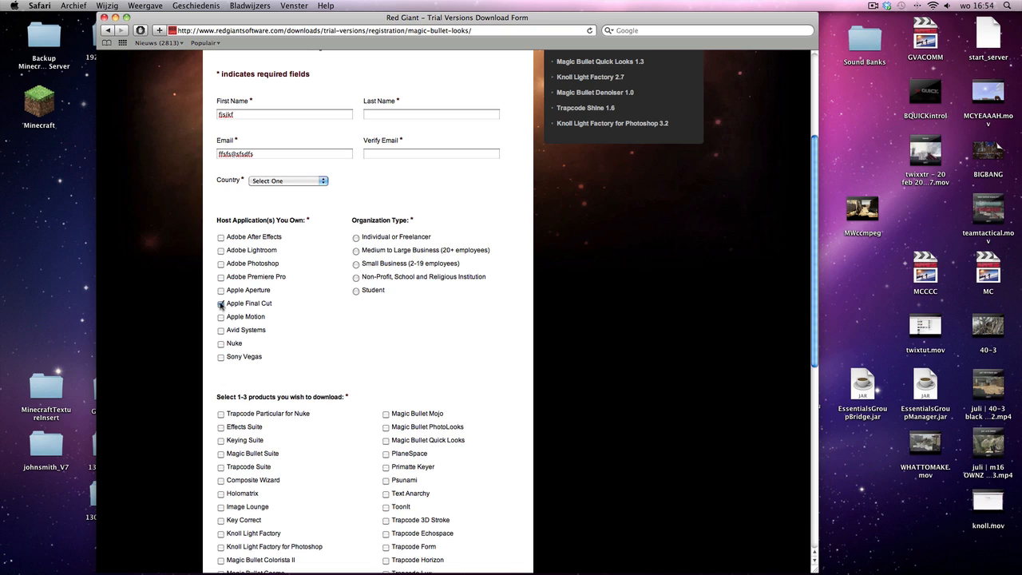
# Tick Apple Final Cut as host application and choose Student as organization type
pyautogui.click(220, 303)
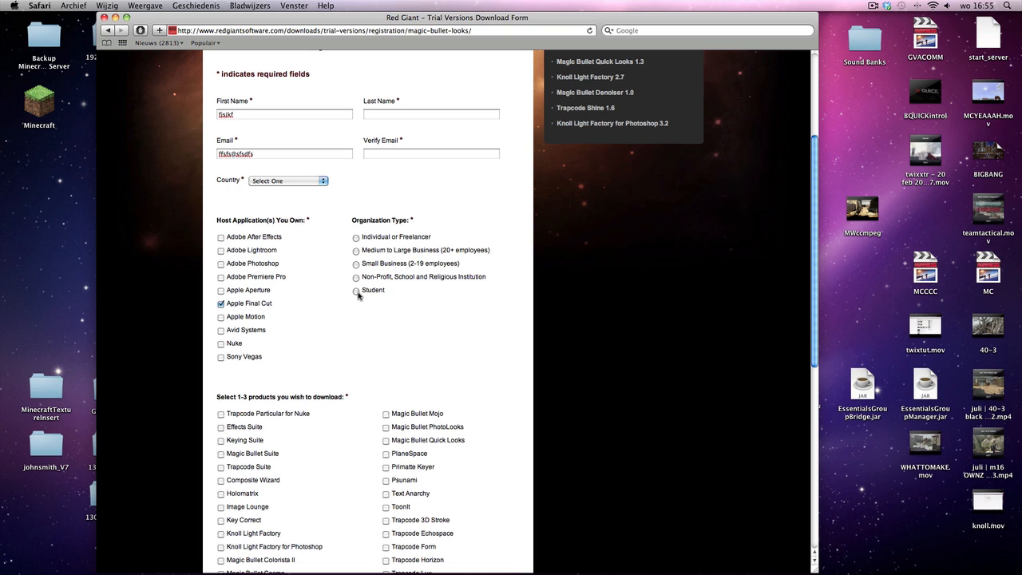
pyautogui.click(356, 291)
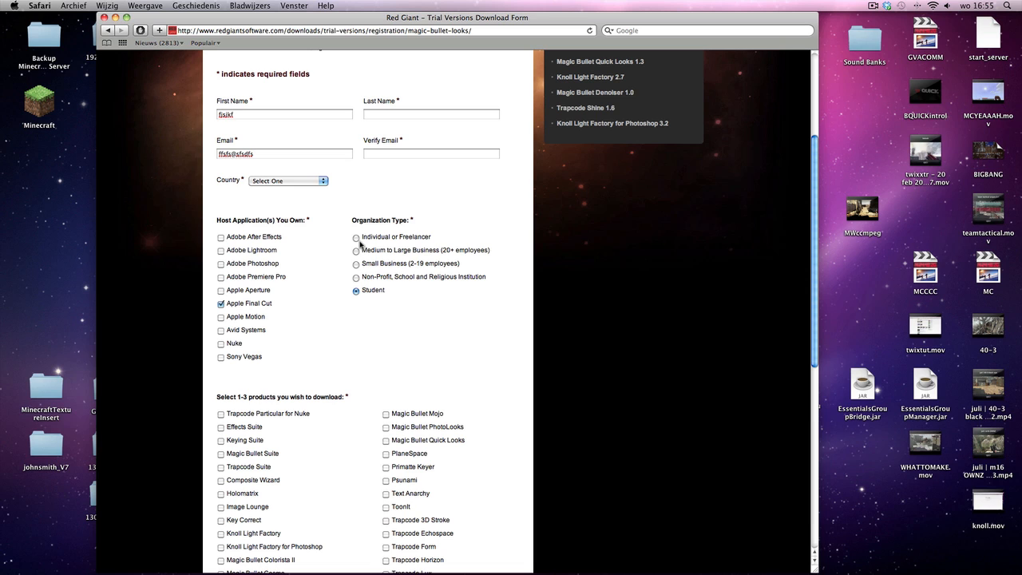
pyautogui.scroll(-3)
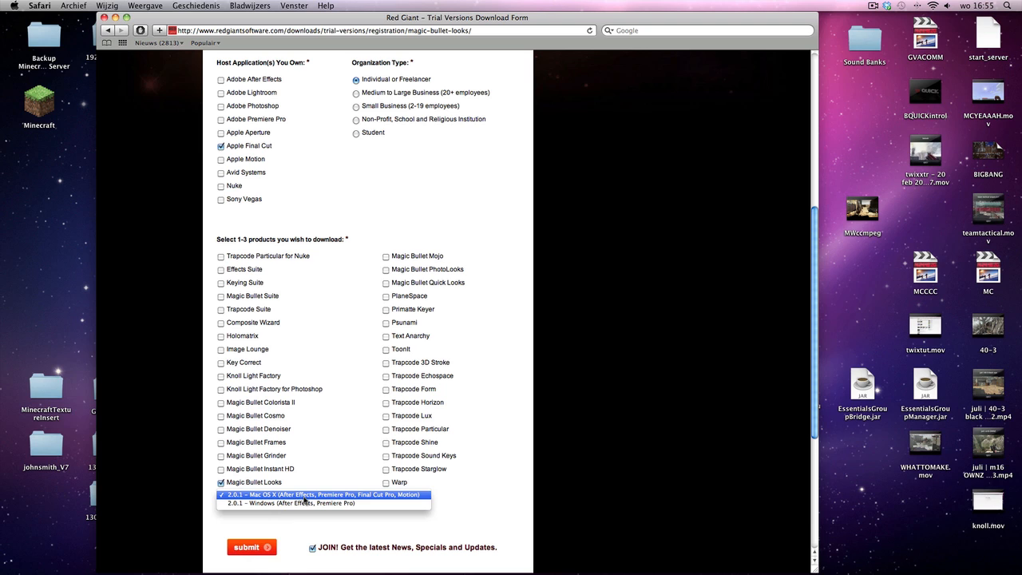
# Request Magic Bullet Looks 2.0.1 for Mac OS X and submit the form
pyautogui.click(322, 495)
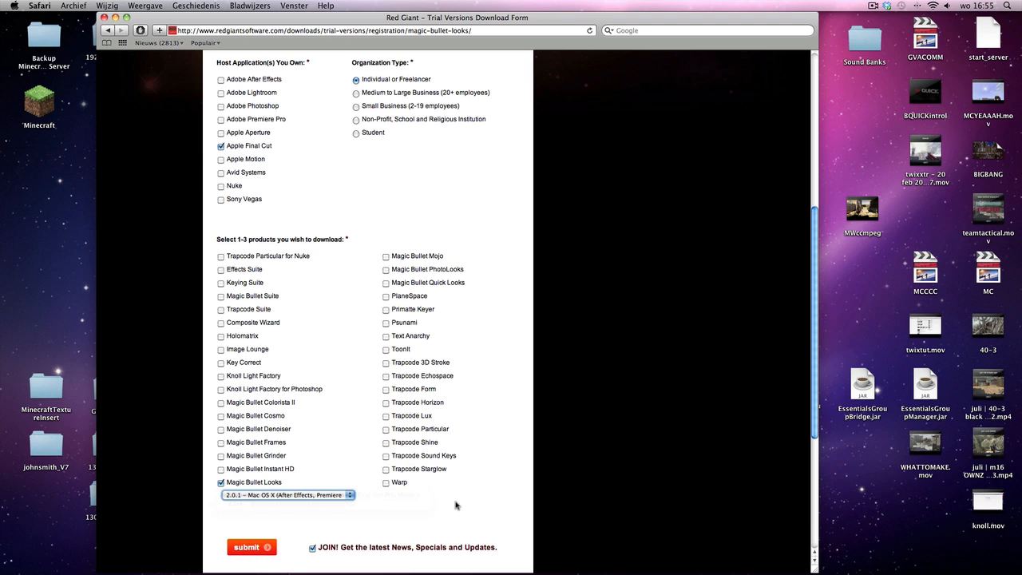
pyautogui.scroll(-3)
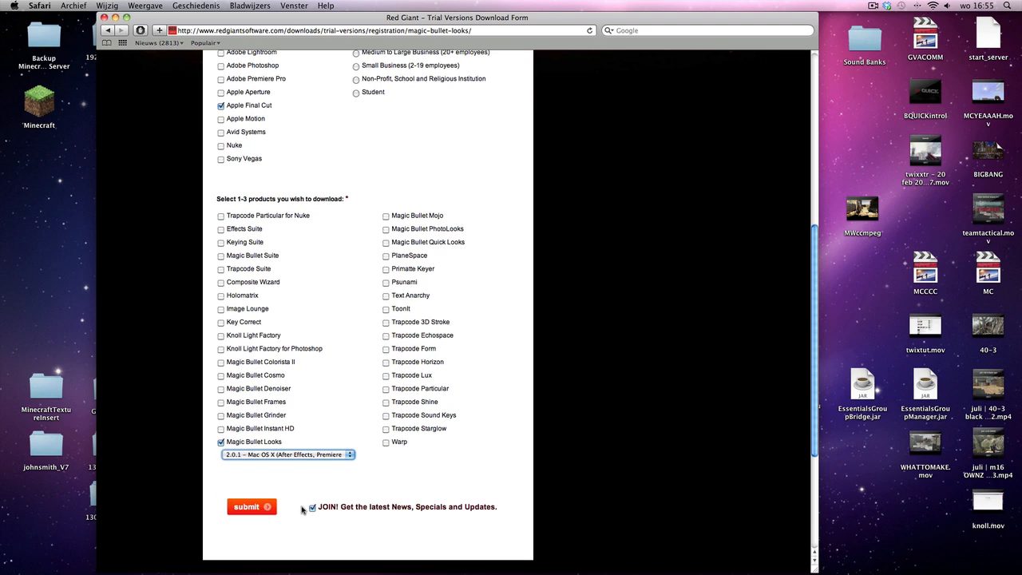
pyautogui.click(312, 508)
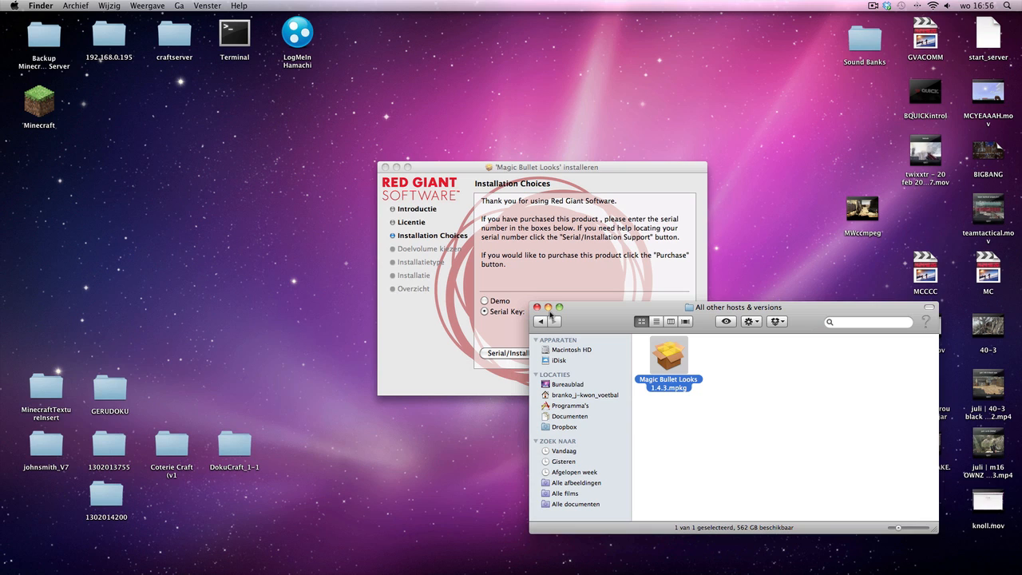
pyautogui.moveTo(573, 311)
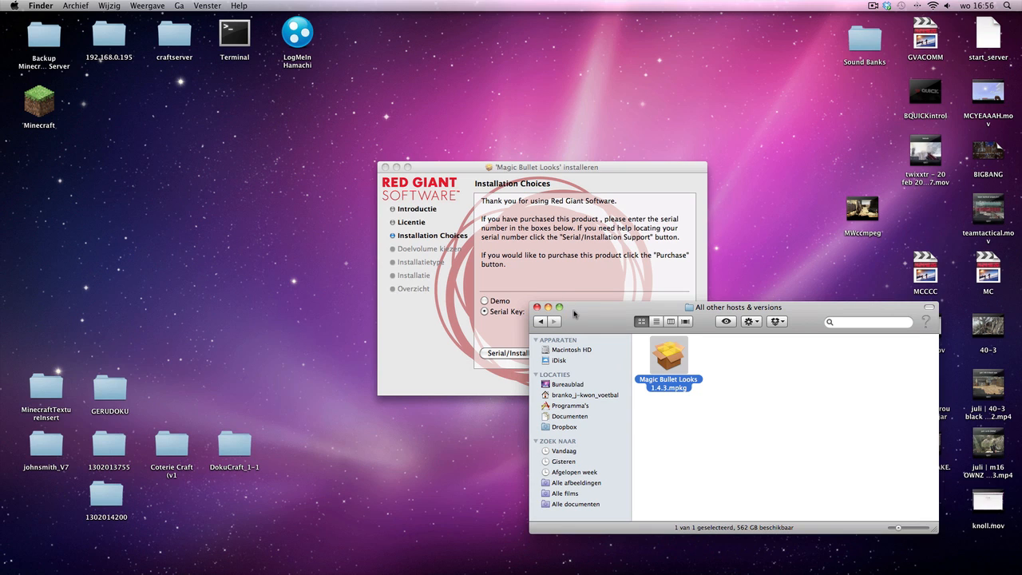